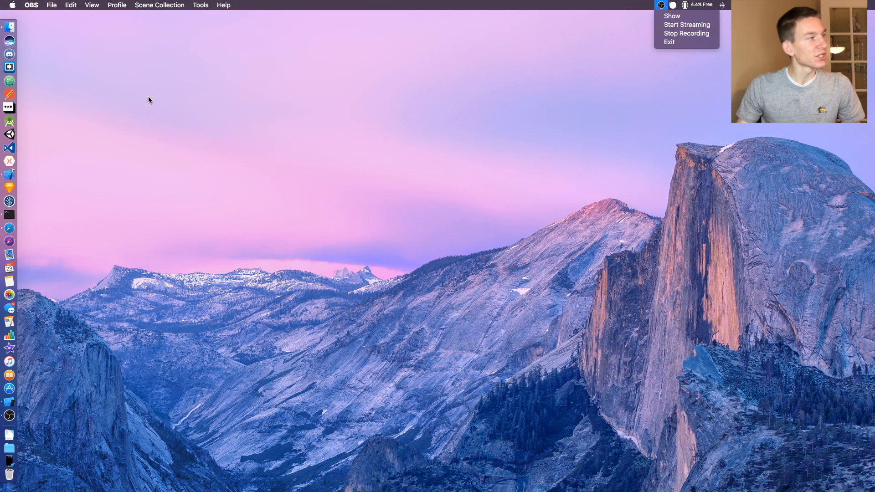
mouse_move(44, 224)
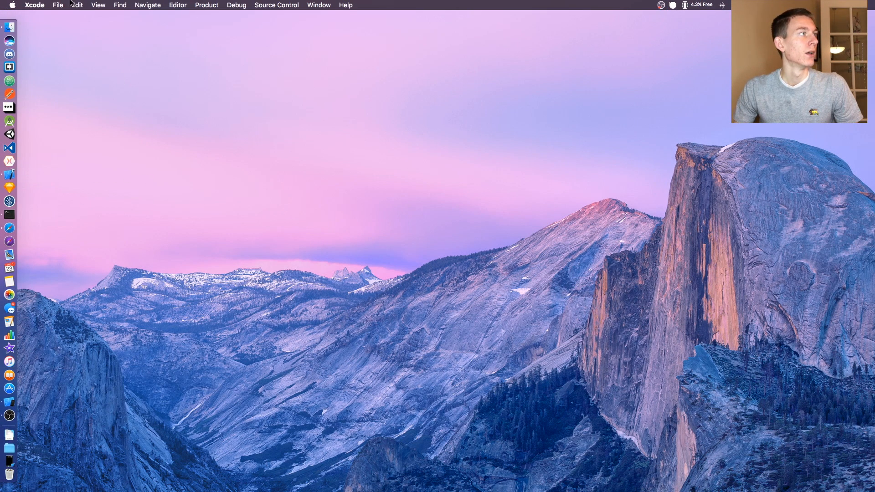
Create a new Single View Application named YouTube and save it on the Desktop.
click(56, 5)
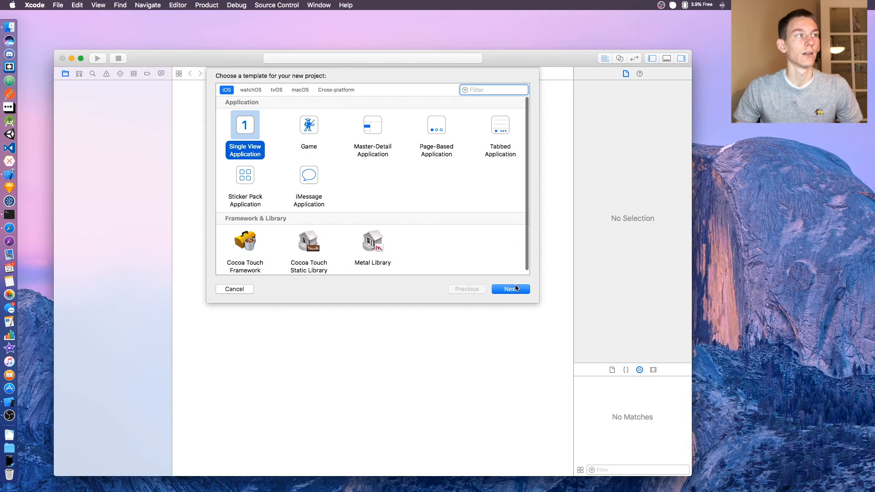
click(510, 289)
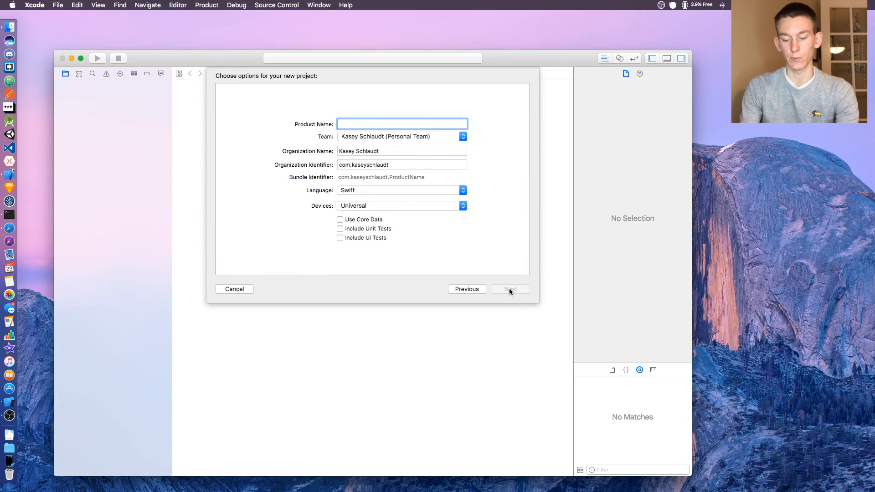
text(YouTube)
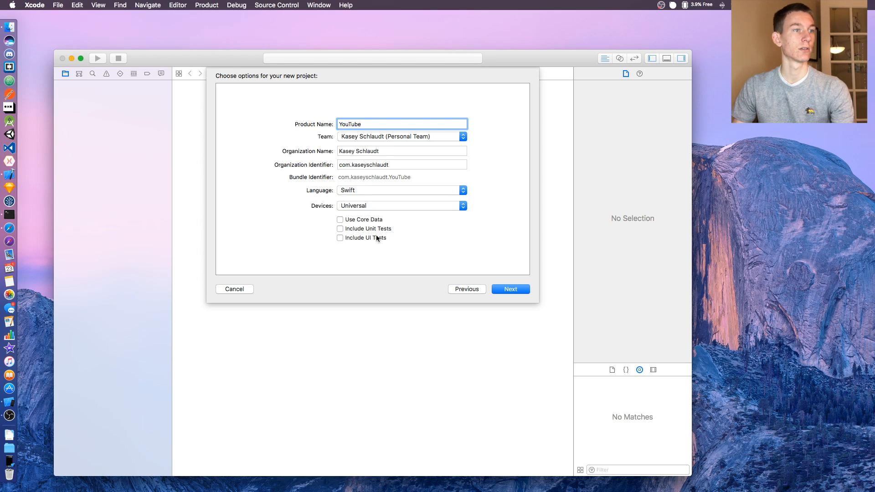
click(511, 289)
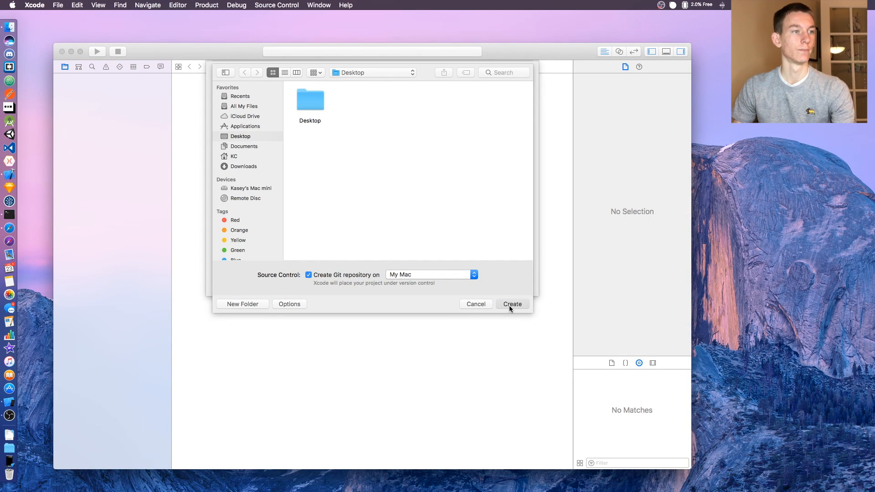
click(513, 305)
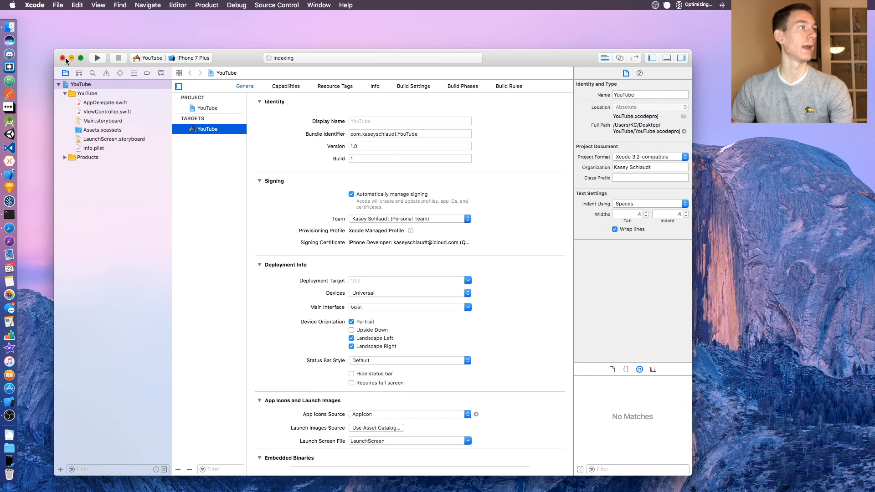
mouse_move(13, 216)
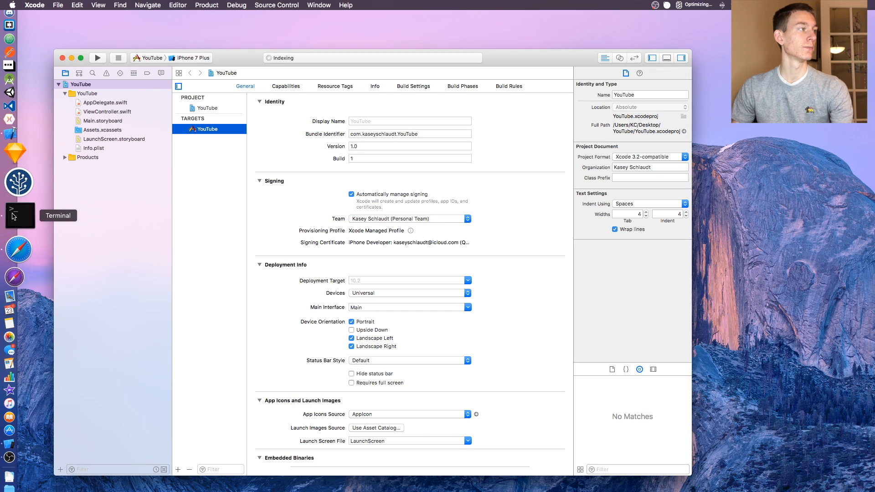
In Terminal, cd into Desktop/YouTube and run pod init to generate a Podfile.
click(20, 215)
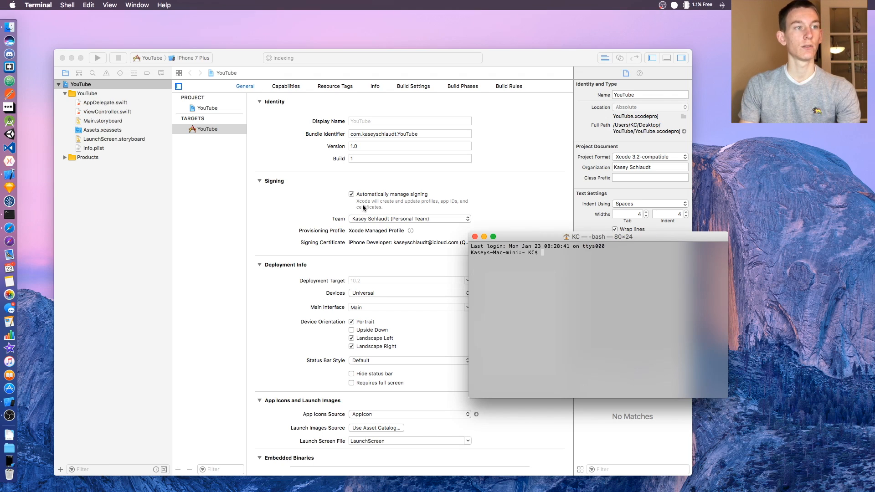
text(cd YouTube/)
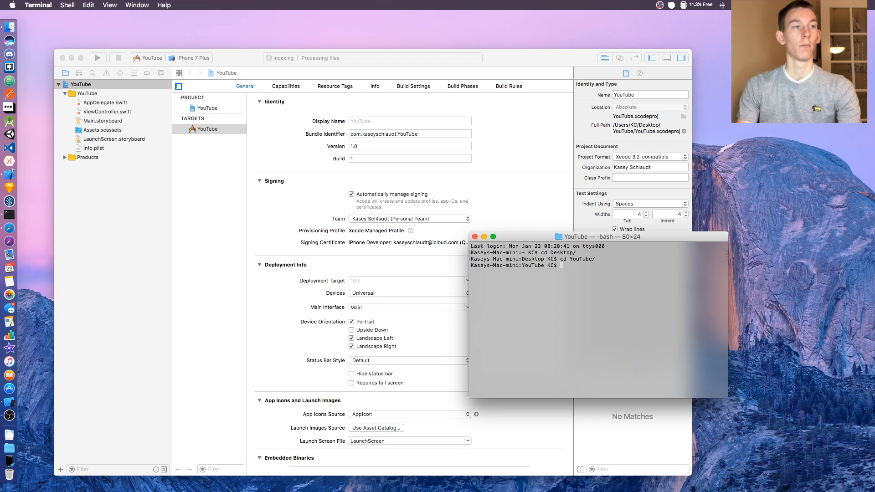
text(pod init)
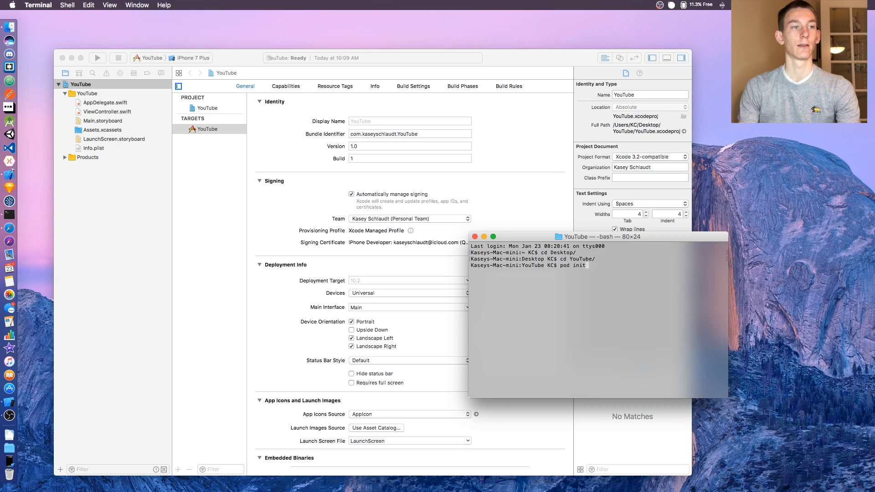
key(Return)
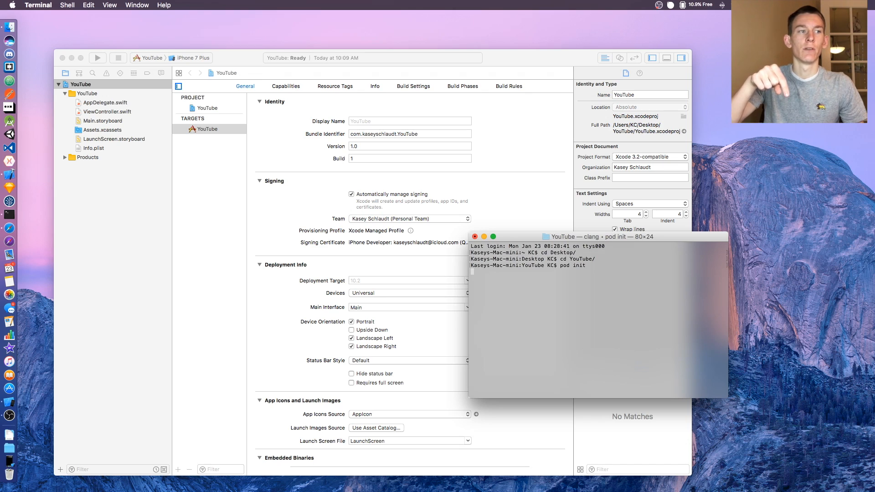
key(Return)
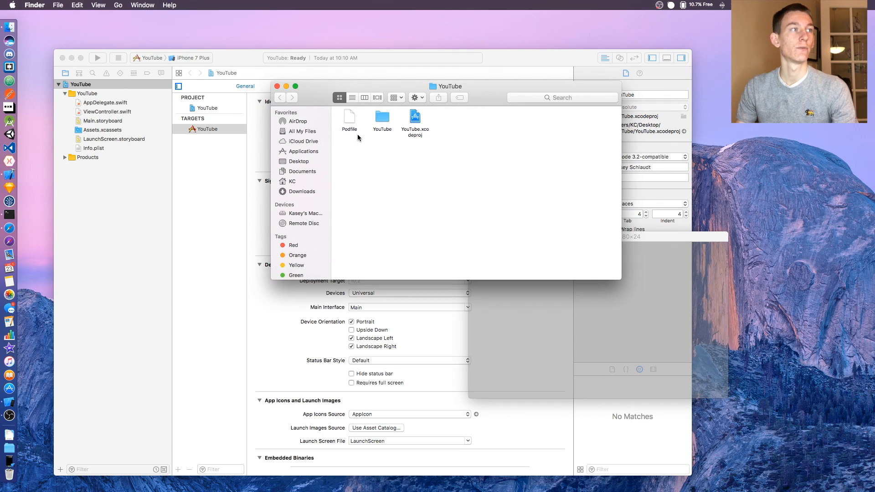
Edit the Podfile in TextEdit, adding pod 'YouTubePlayer' under the YouTube target.
double_click(350, 118)
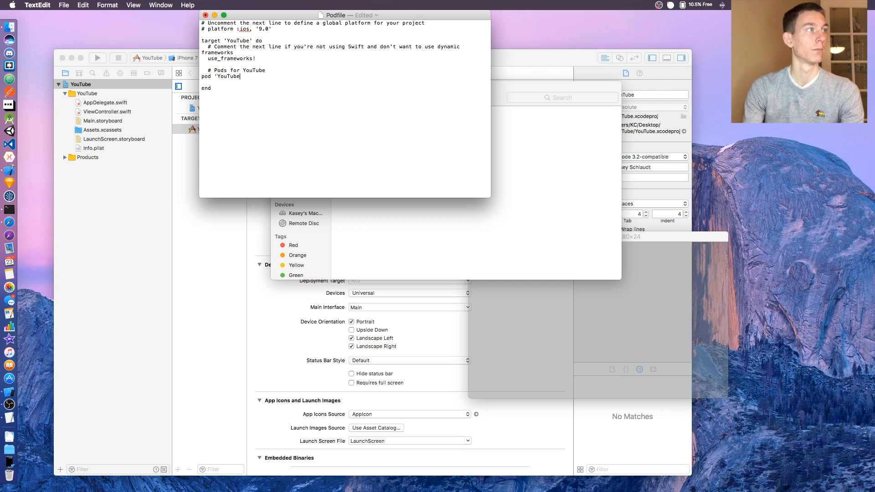
text(Player’)
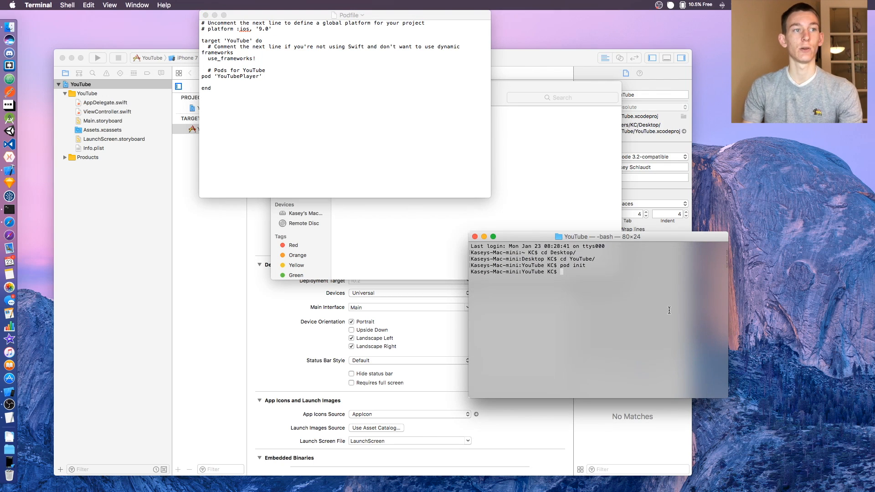
Run pod install in Terminal to install the YouTubePlayer pod.
text(pod)
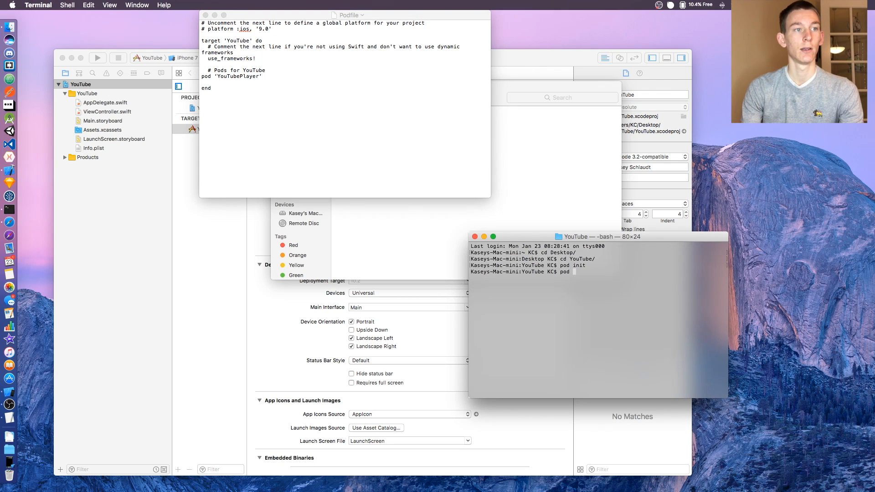
text(install)
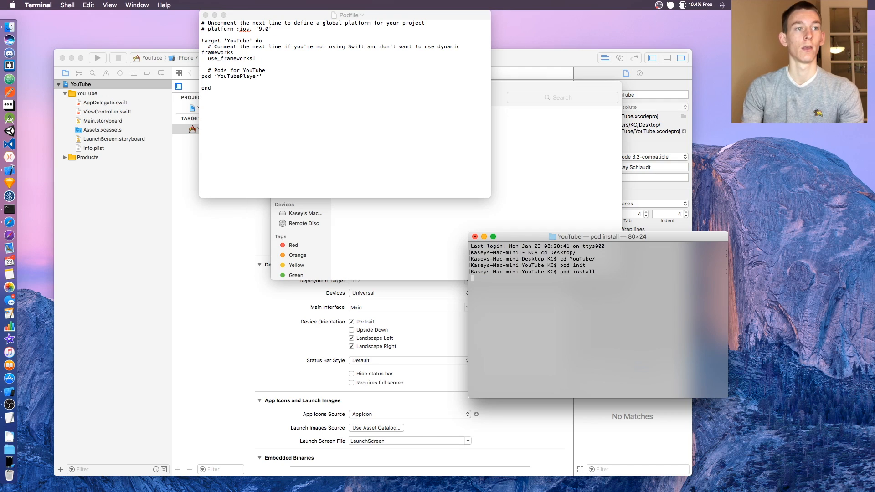
key(Return)
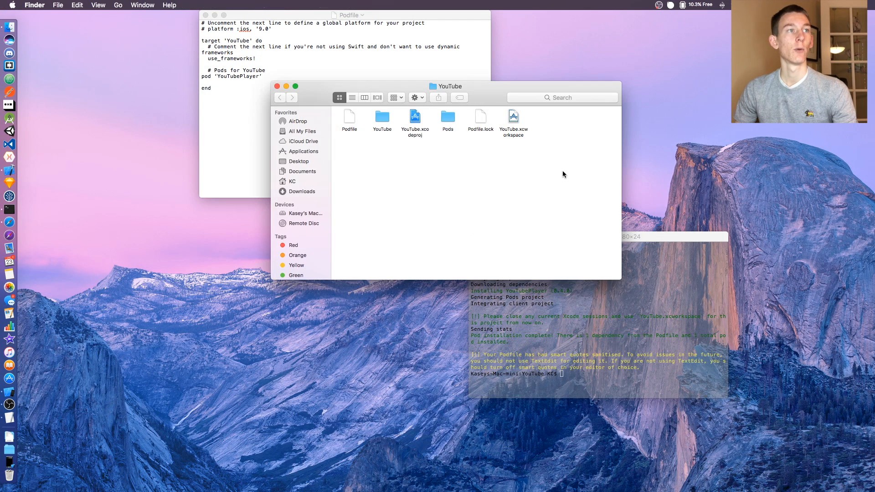
mouse_move(507, 122)
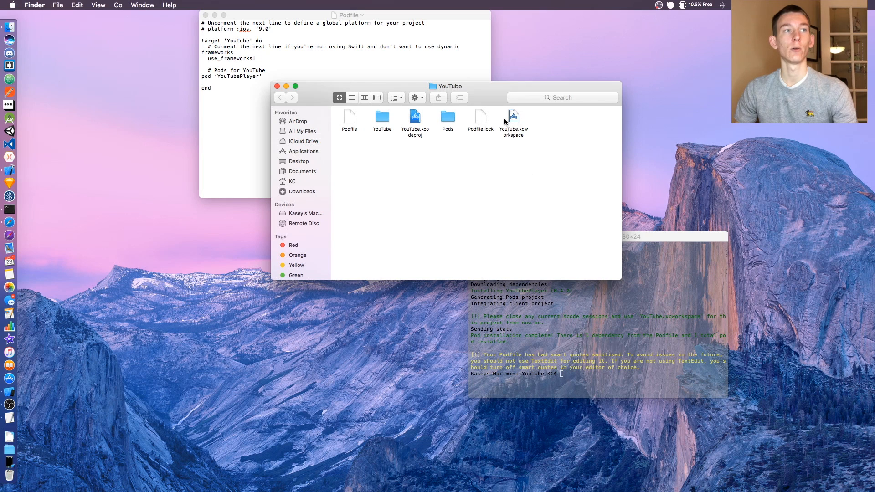
Open the generated YouTube.xcworkspace in Xcode from Finder.
click(514, 118)
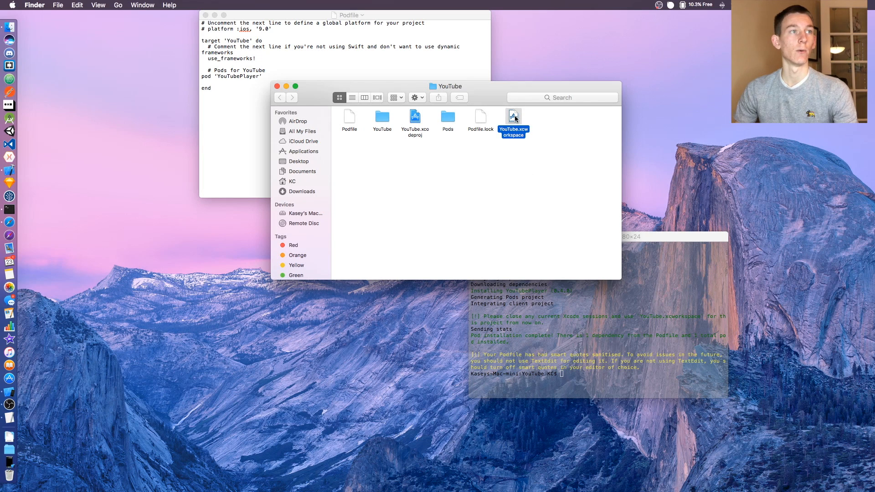
double_click(515, 116)
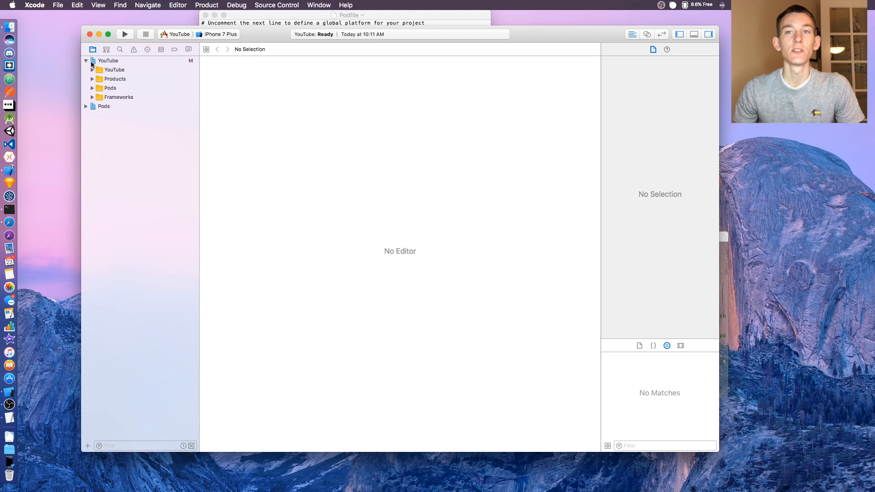
Expand the YouTube group in the navigator and open Main.storyboard.
click(93, 69)
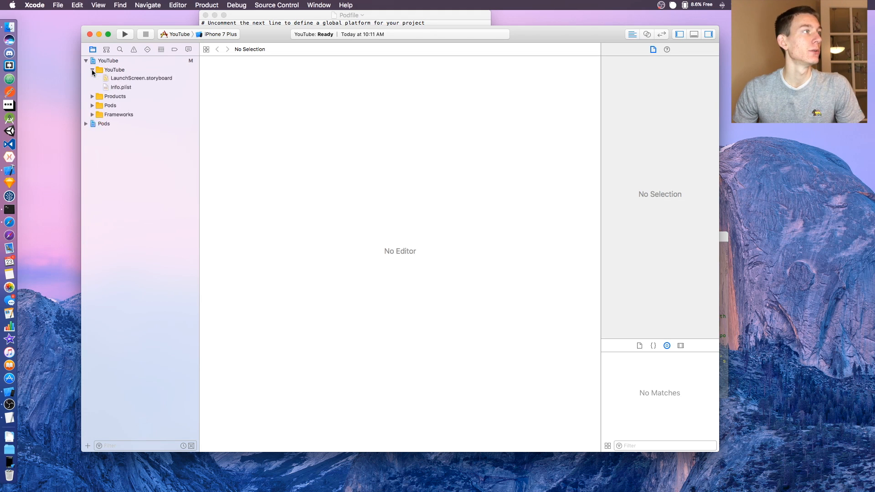
click(92, 70)
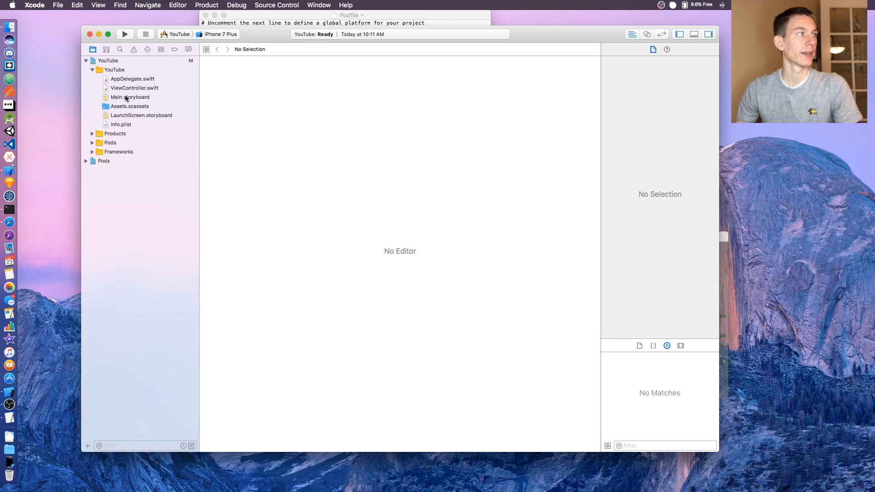
click(129, 97)
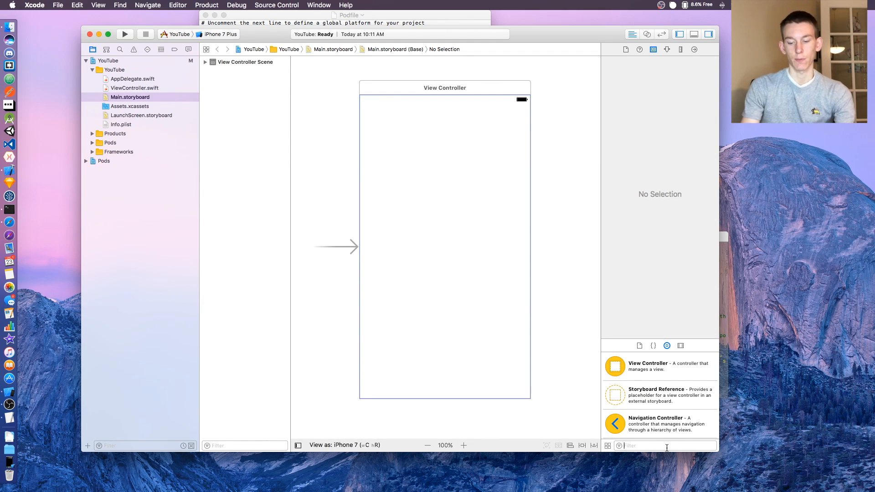
Add a UIView from the Object Library onto the controller and centre it with alignment constraints.
text(uiview)
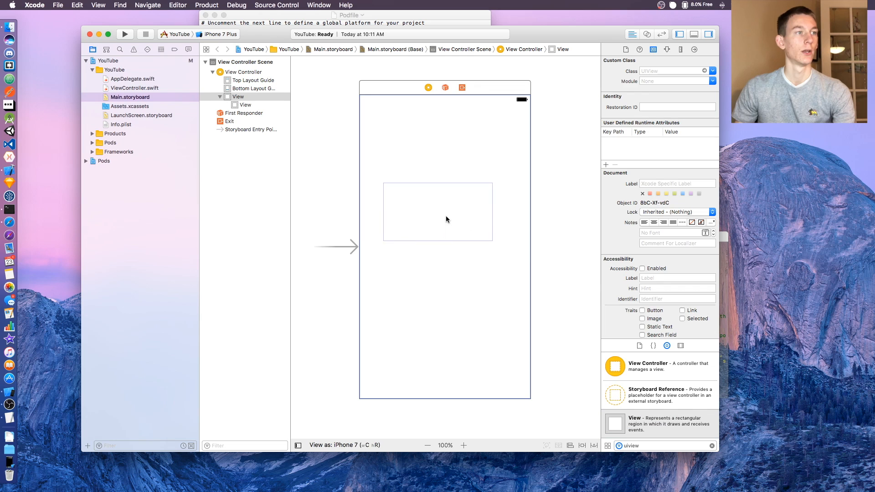
click(447, 219)
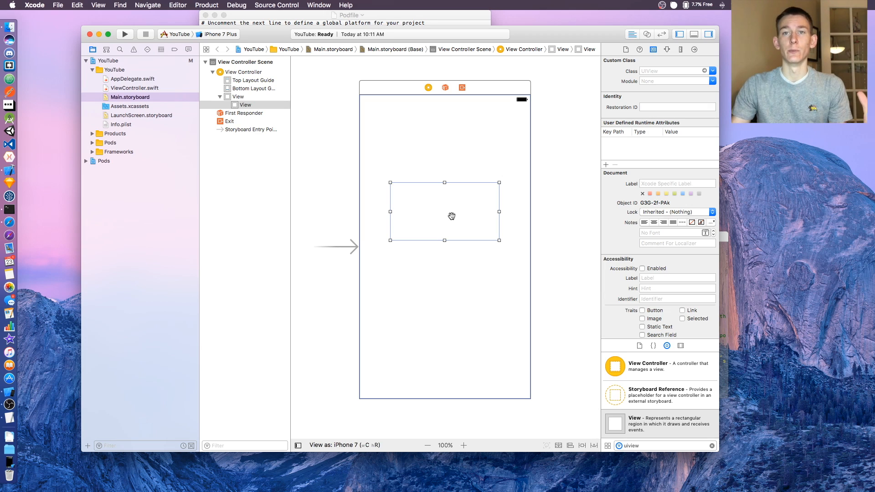
mouse_move(502, 324)
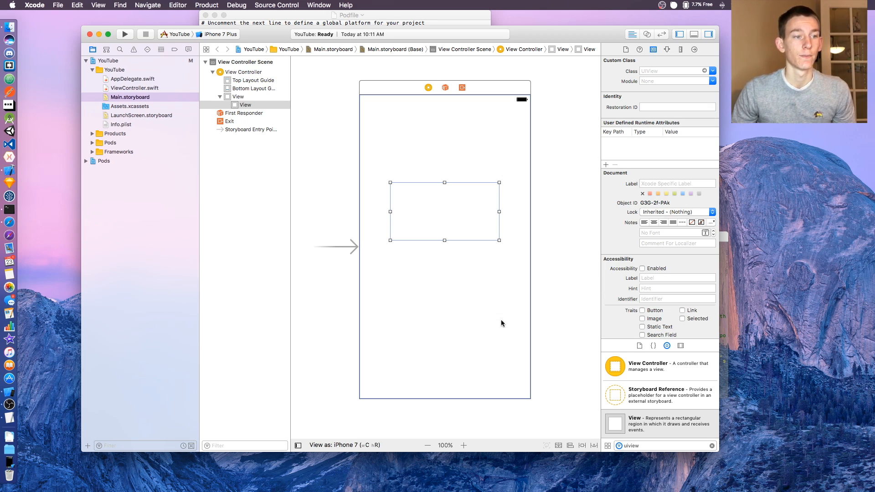
click(582, 446)
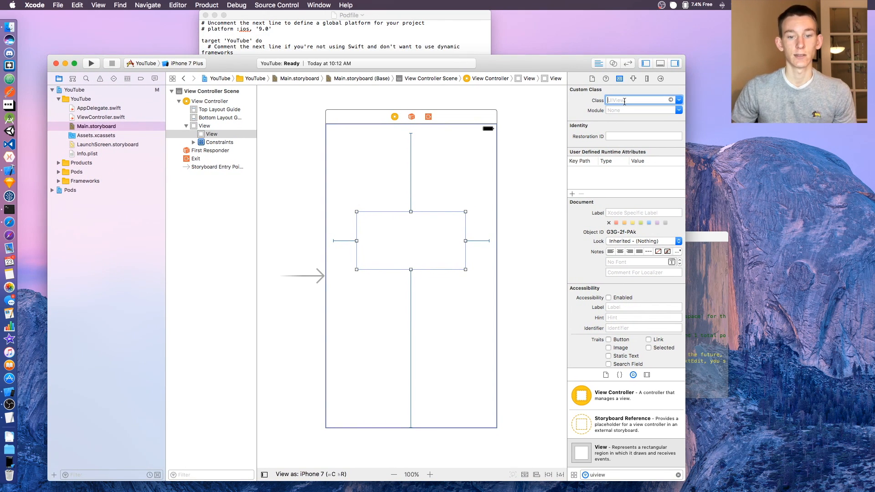
Set the view's custom class to YouTubePlayerView, then open ViewController.swift.
text(YouTubePlayerView)
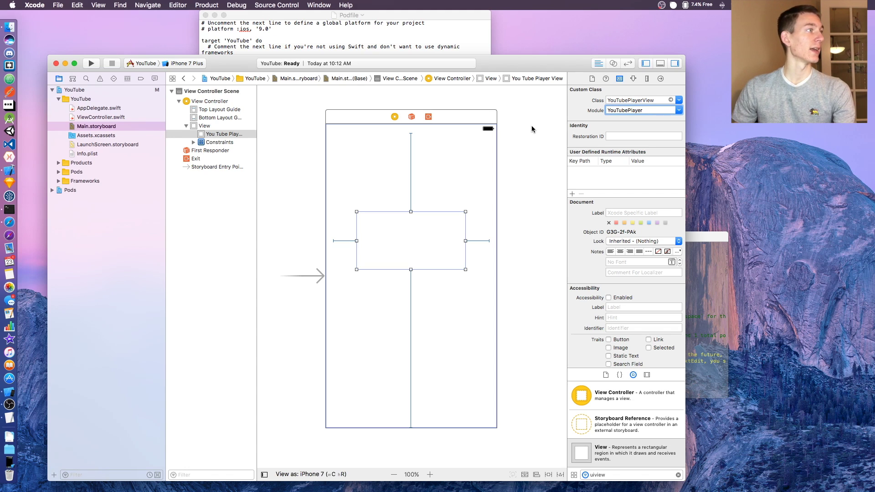
click(100, 116)
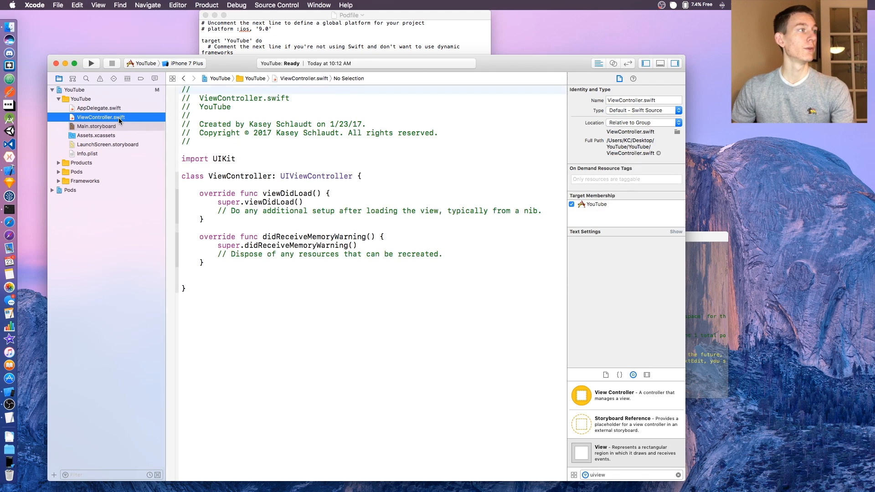
Add 'import YouTubePlayer' below 'import UIKit' in ViewController.swift.
click(249, 159)
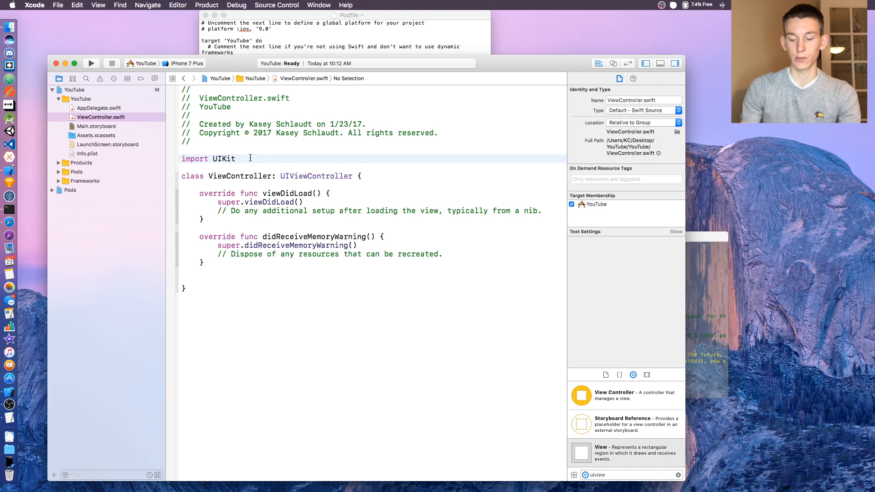
text(import)
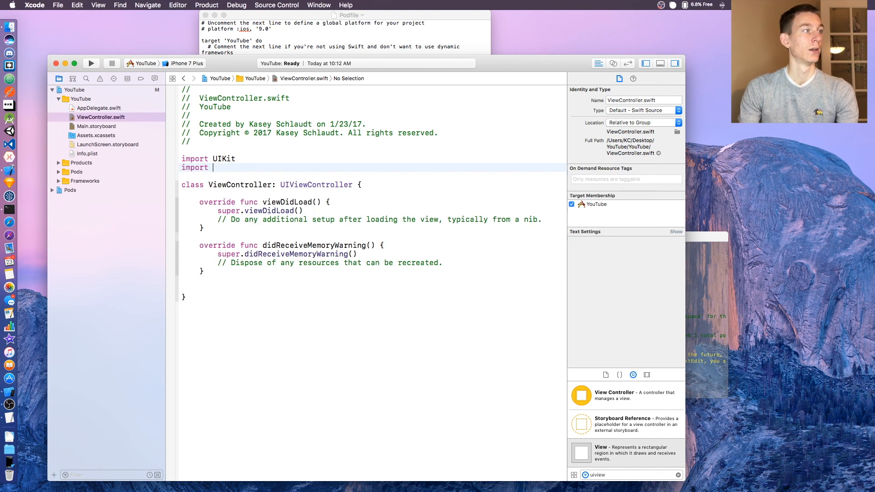
text(YouTubePla)
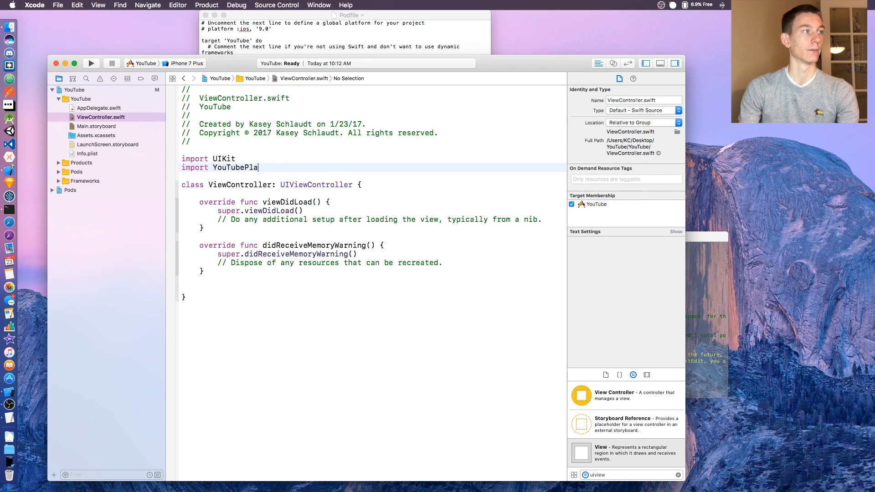
text(yer)
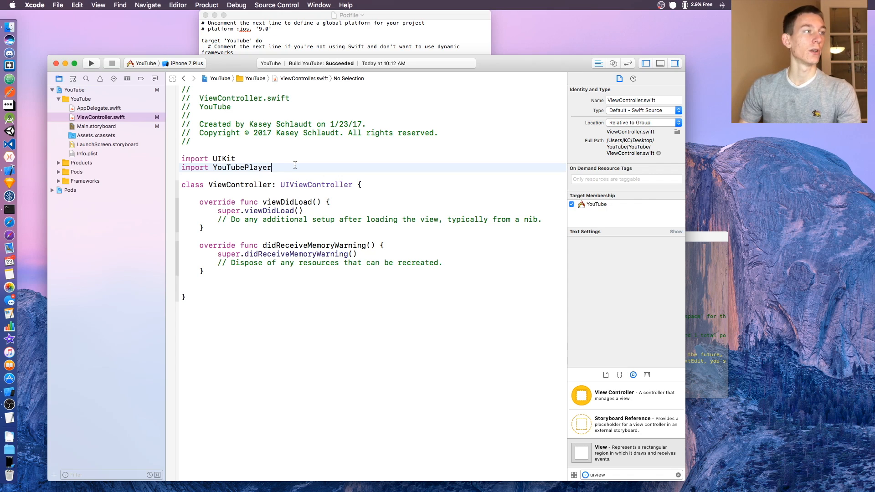
click(362, 184)
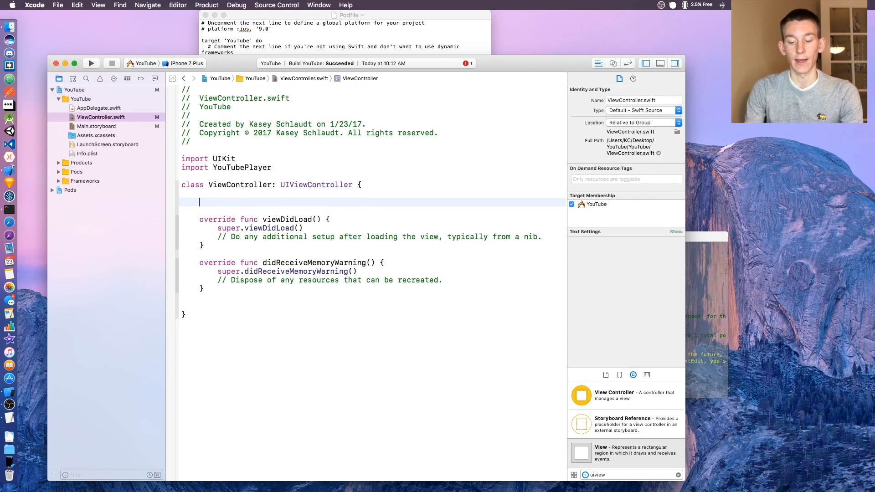
text(@IBOutlet)
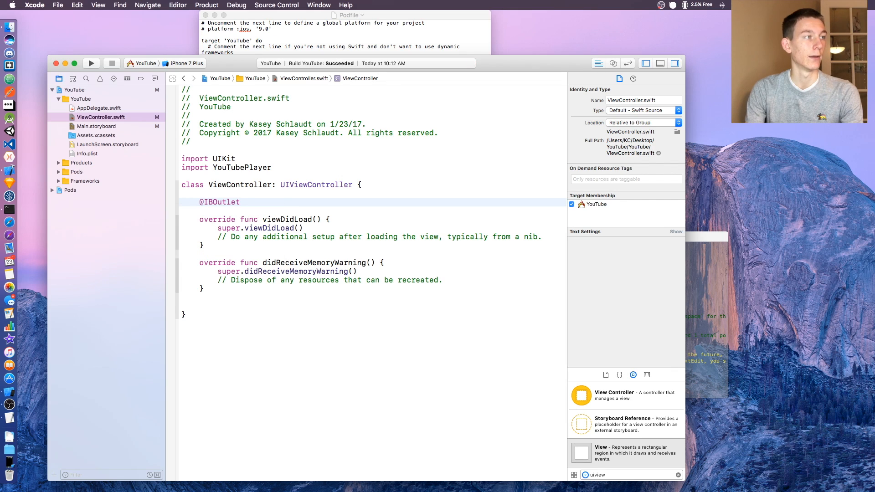
text(weak va)
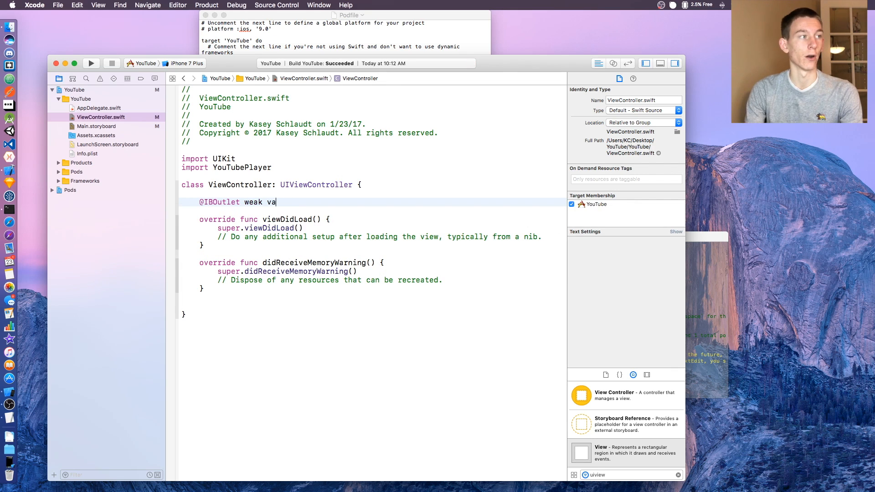
text(r)
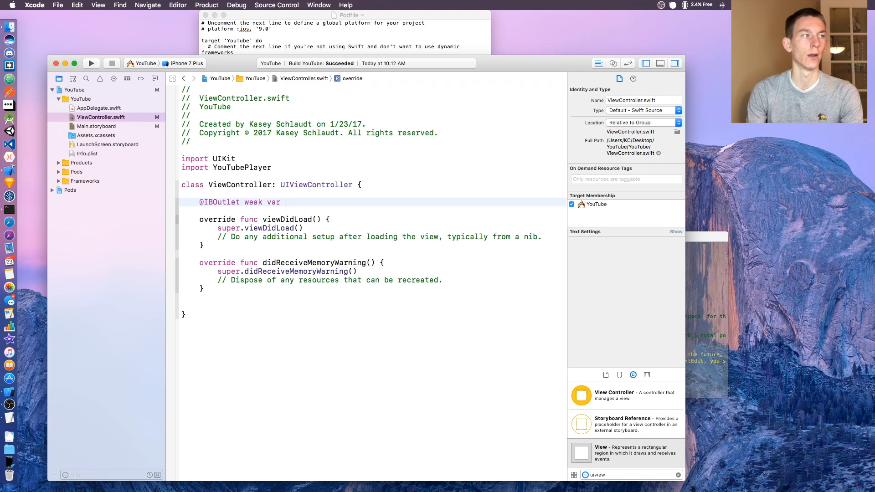
text(videoView:)
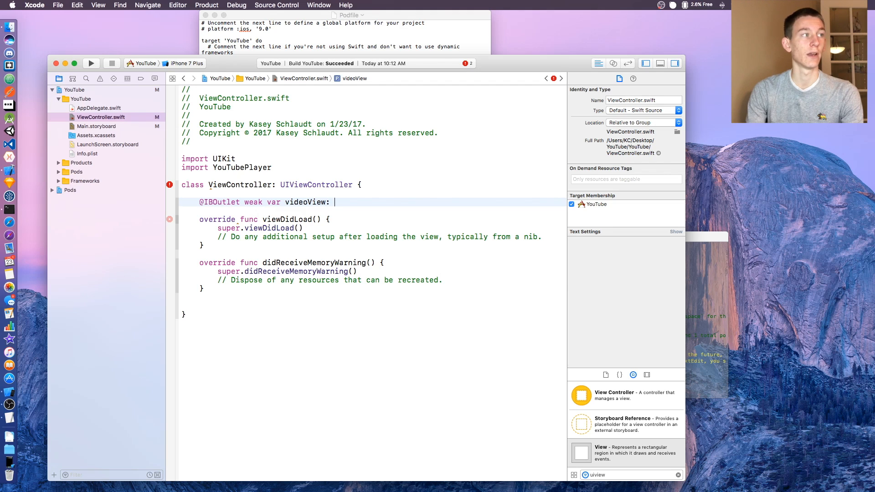
text(YouTubePlayerView)
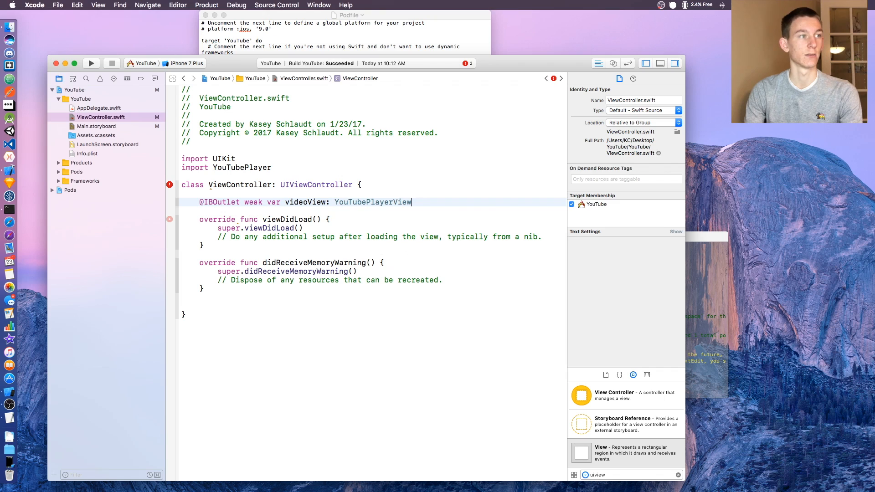
text(!)
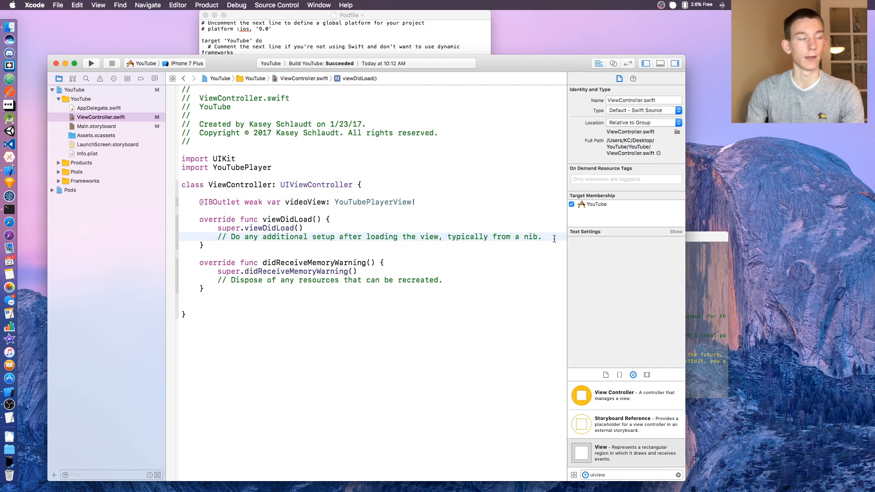
Start a videoView call on a new line inside viewDidLoad.
key(Return)
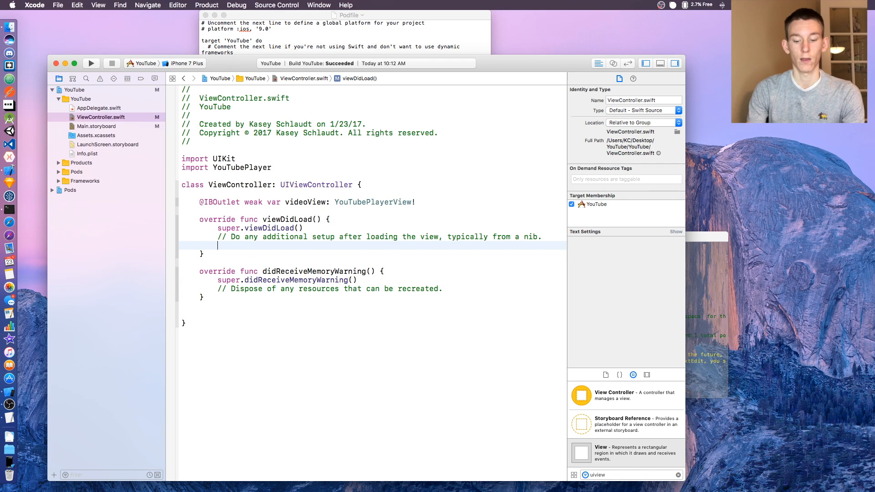
text(videoView)
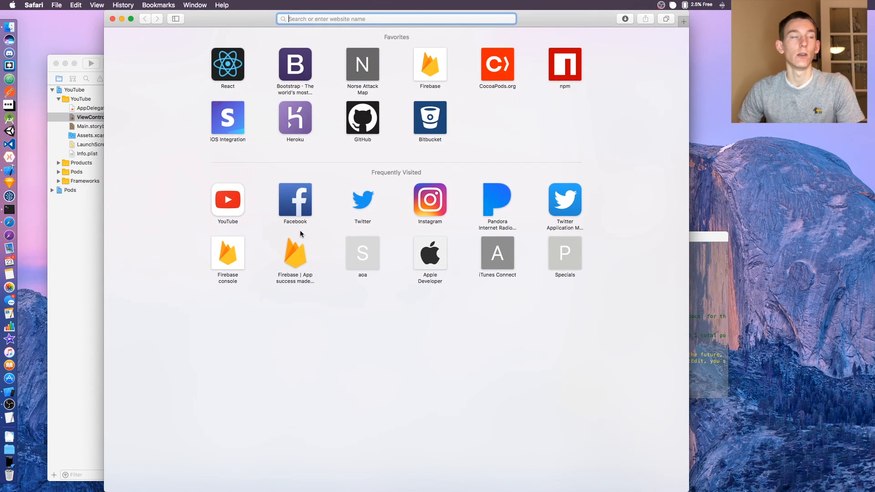
In Safari, go to youtube.com and open the channel page with uploaded videos.
text(youtube.com)
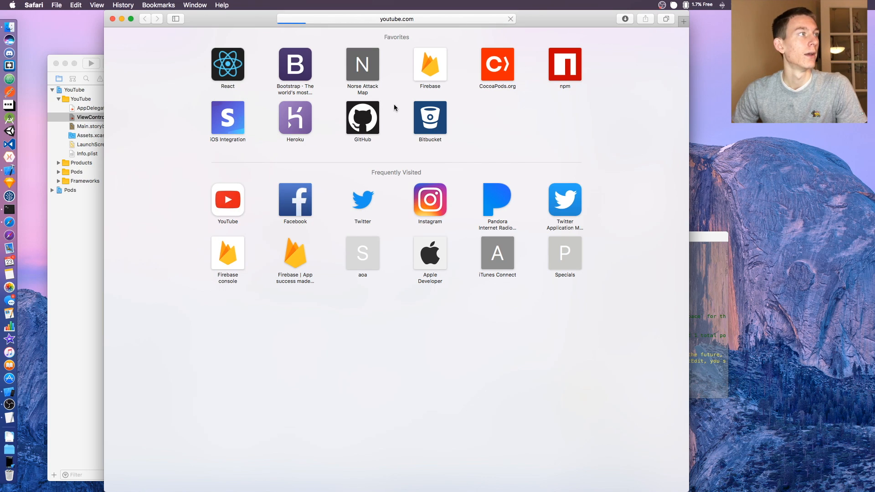
click(228, 198)
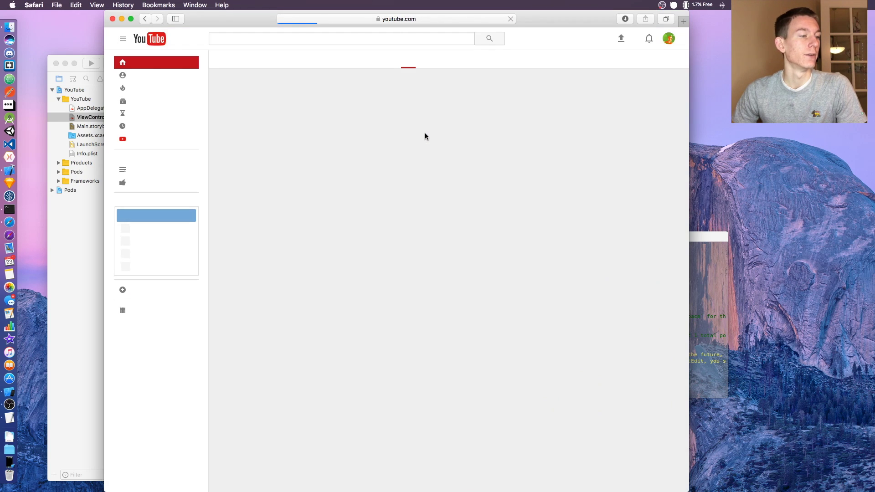
click(144, 75)
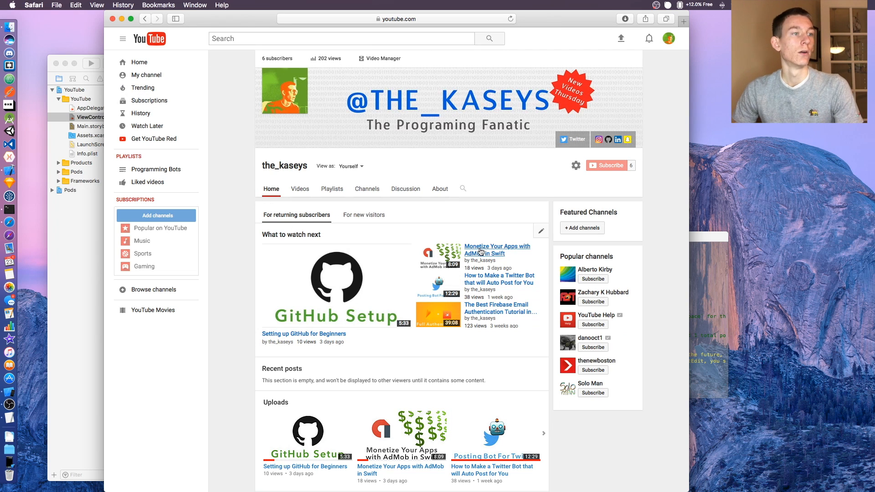
Open the Monetize Your Apps with AdMob video and select its video ID in the address bar.
click(497, 249)
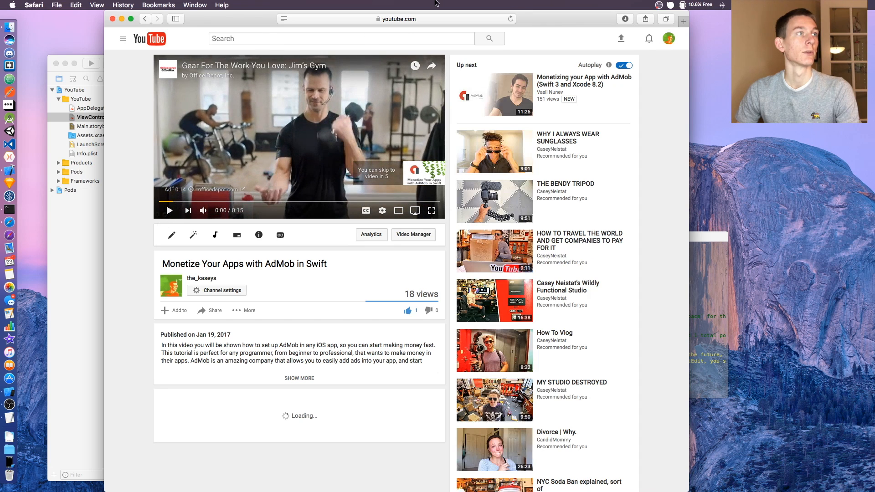
click(397, 18)
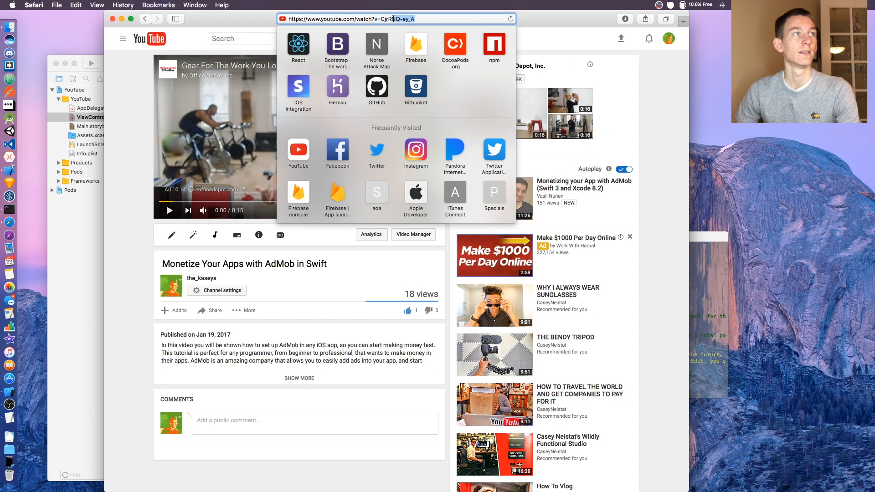
double_click(394, 18)
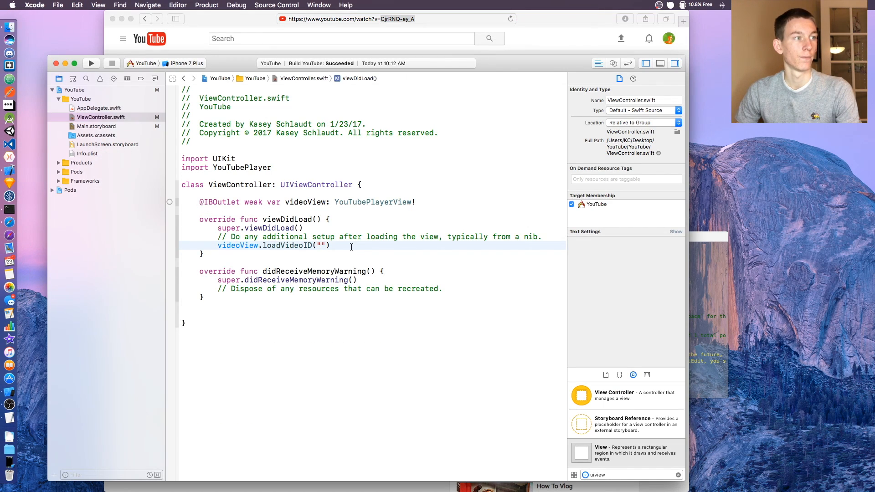
Pass video ID "CjrRNQ-ey_A" to videoView.loadVideoID, then return to Main.storyboard.
text(CjrRNQ-ey_A)
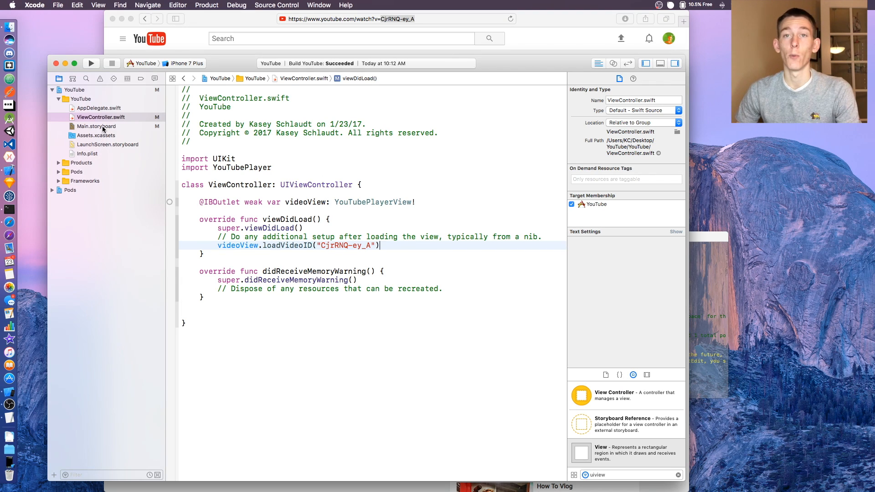
click(96, 125)
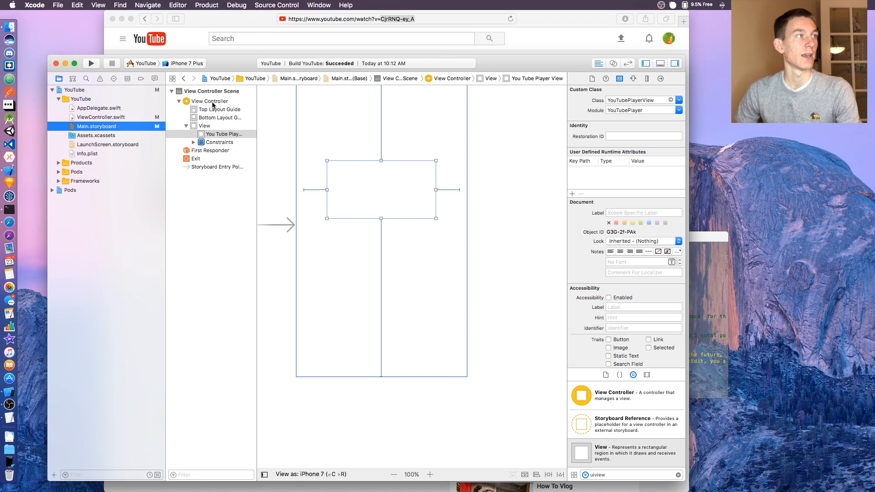
Wire the View Controller's videoView outlet to the YouTube Player View.
click(224, 134)
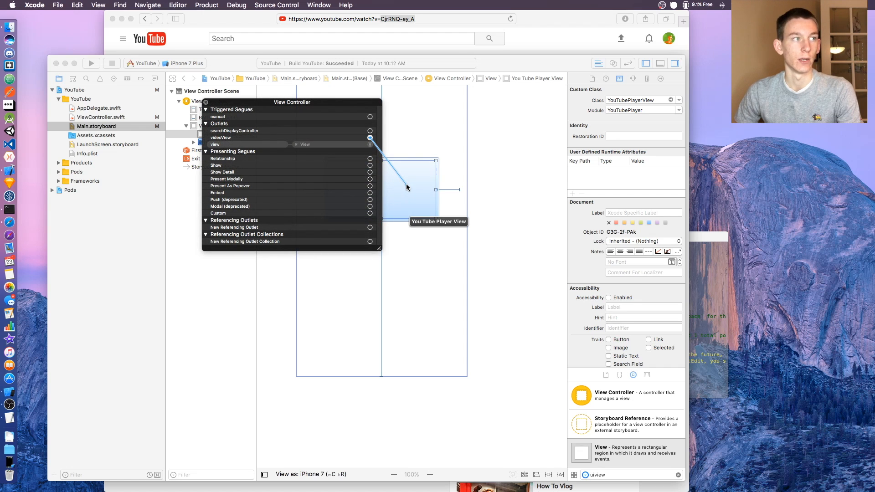
click(408, 188)
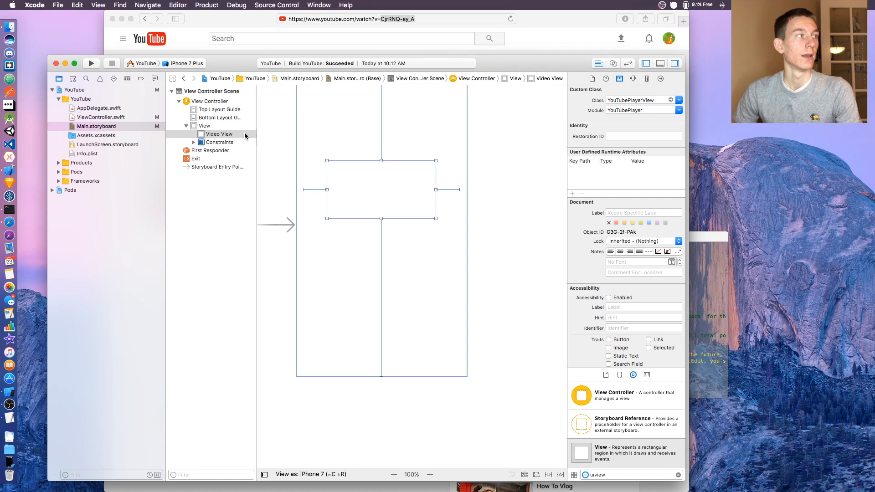
click(91, 63)
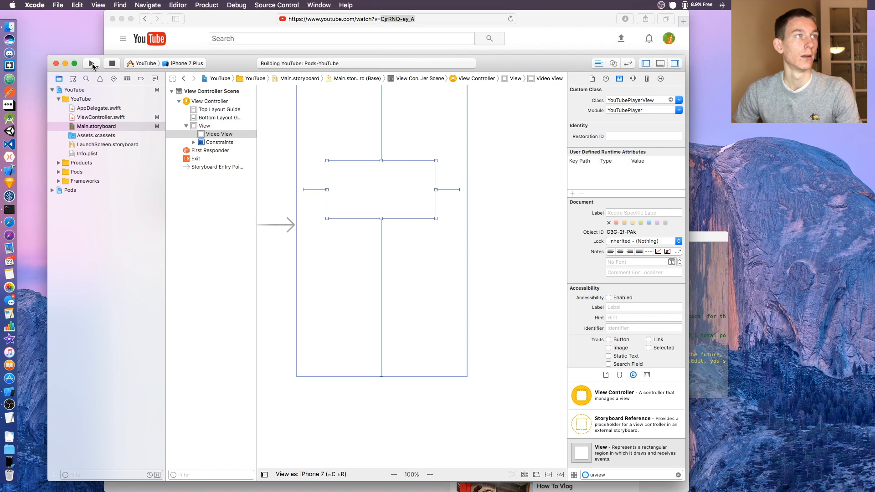
Build and run the app on the iPhone 7 Plus Simulator.
click(93, 64)
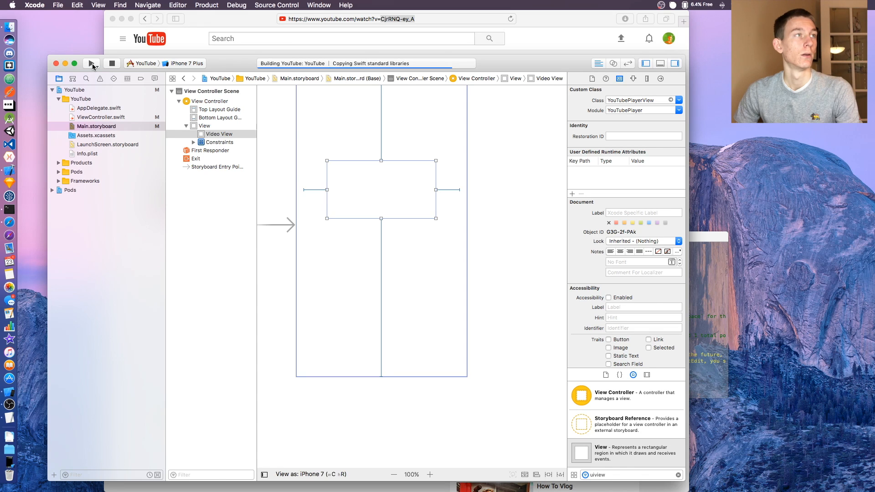
click(93, 64)
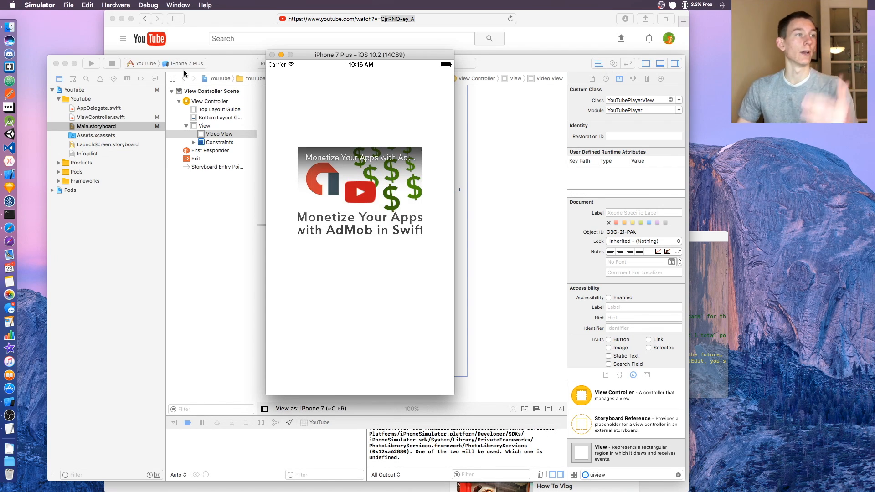
mouse_move(375, 198)
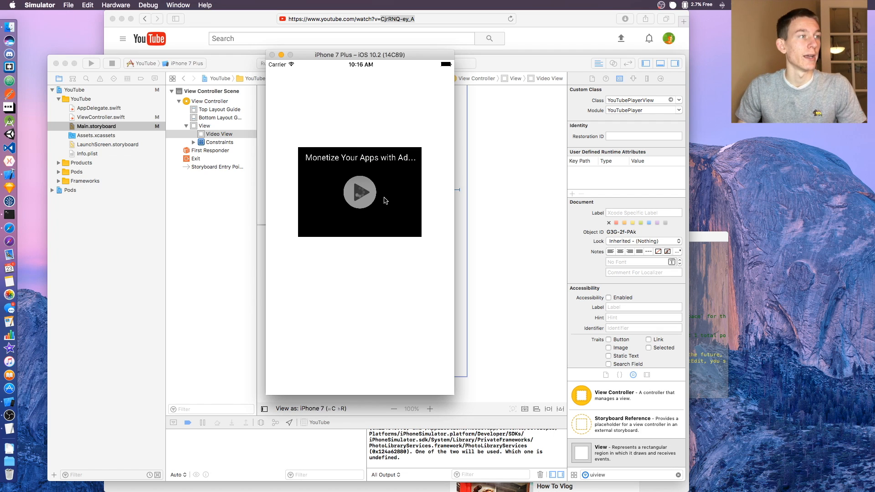
Start the embedded AdMob tutorial video and show its playback controls full-screen.
click(359, 192)
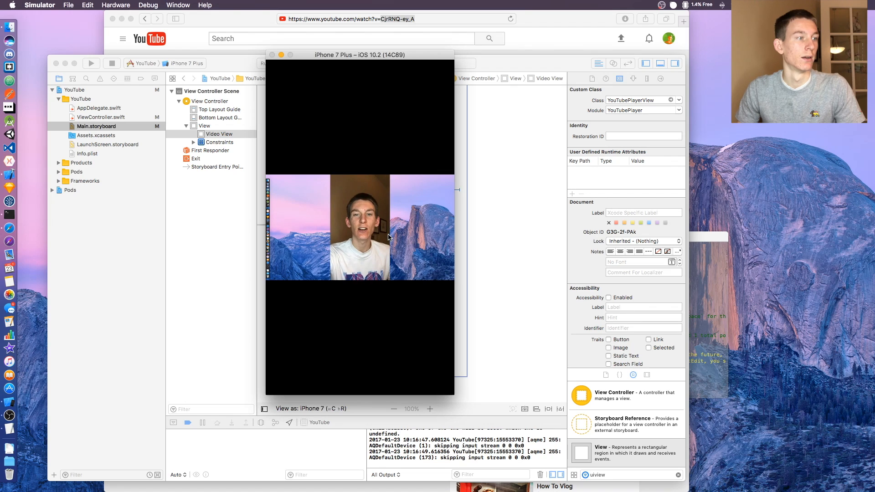
click(360, 227)
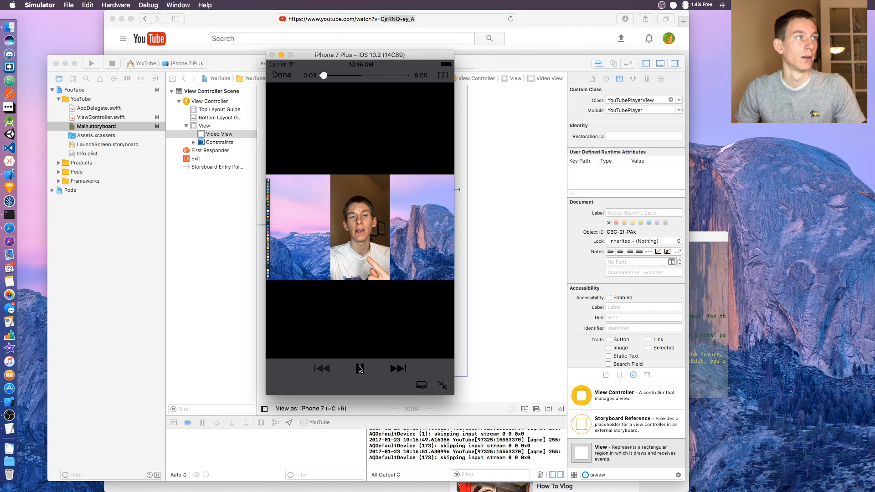